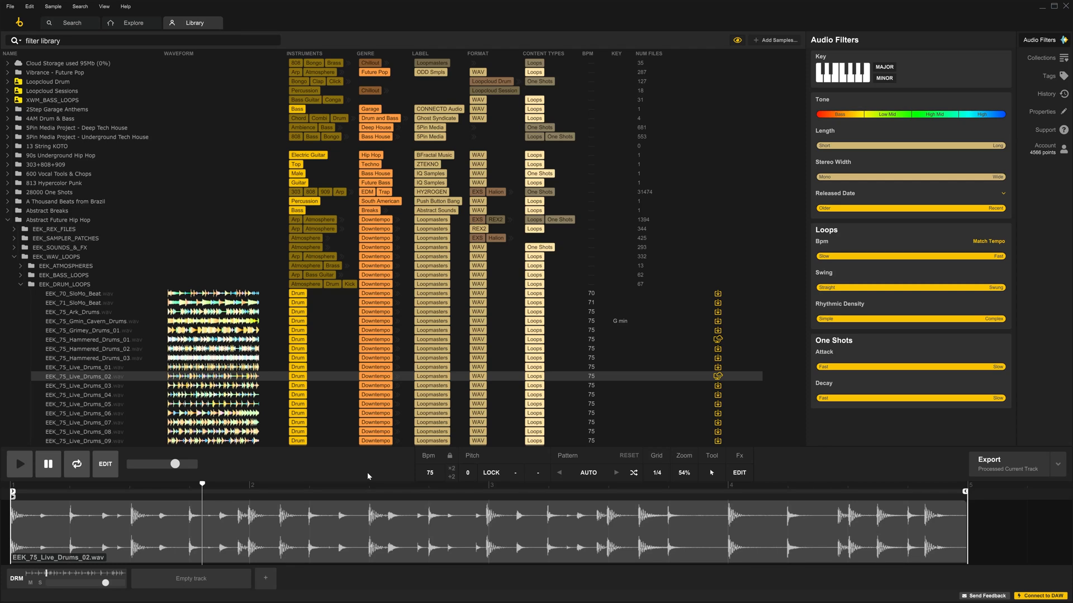
mouse_move(710, 467)
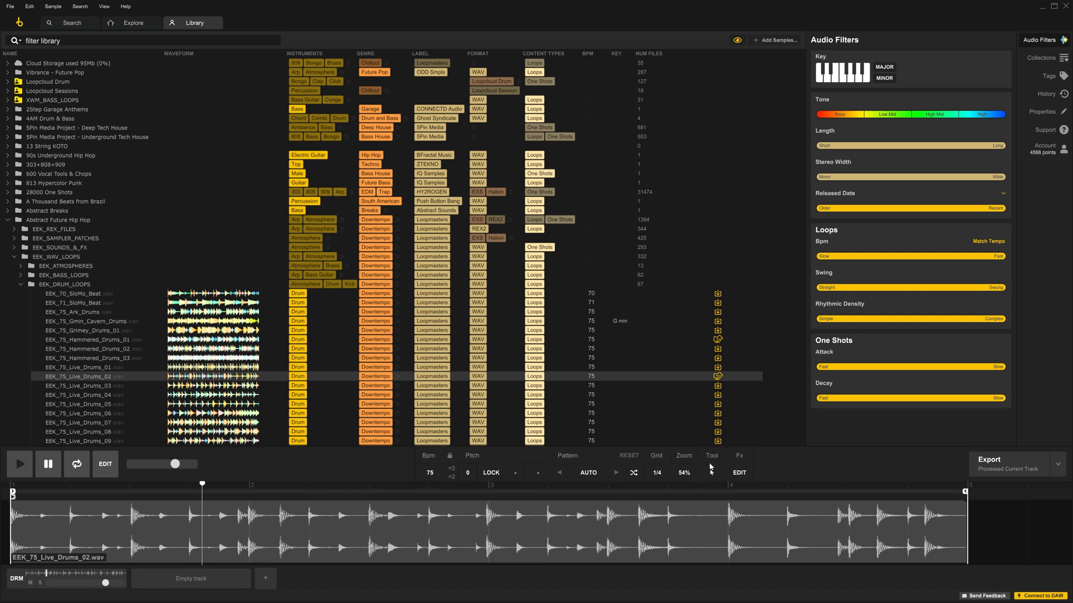
mouse_move(363, 464)
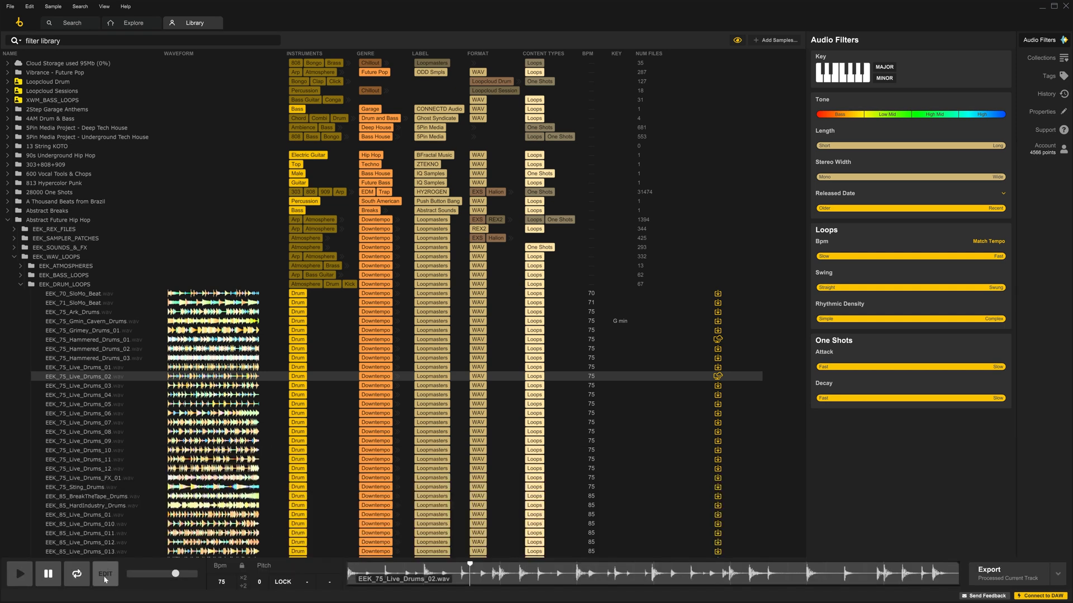
mouse_move(106, 579)
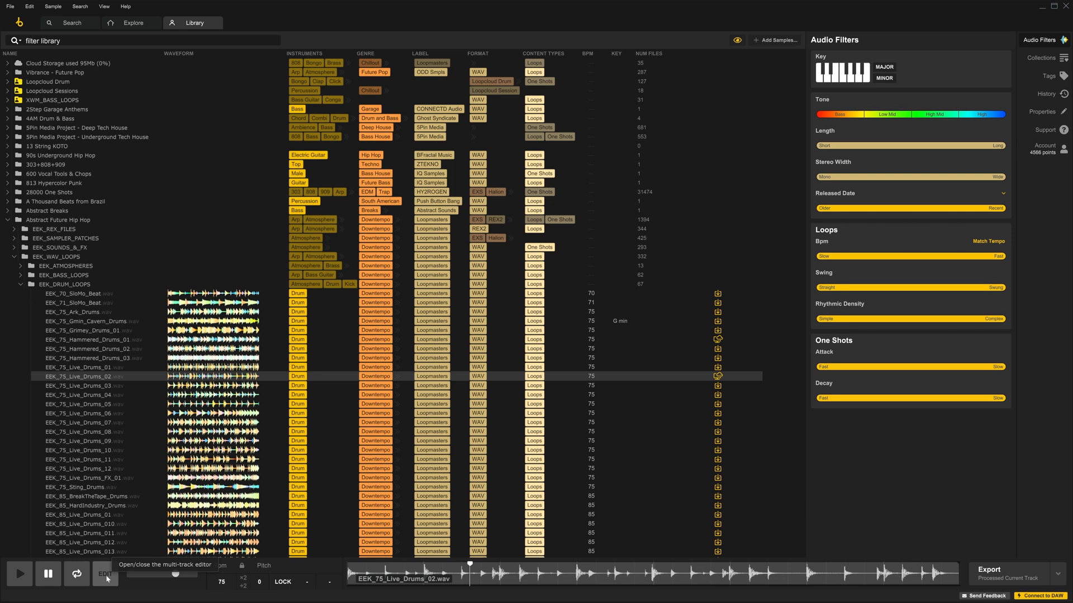
Reopen the multi-track editor on the drum loop with EDIT.
click(104, 574)
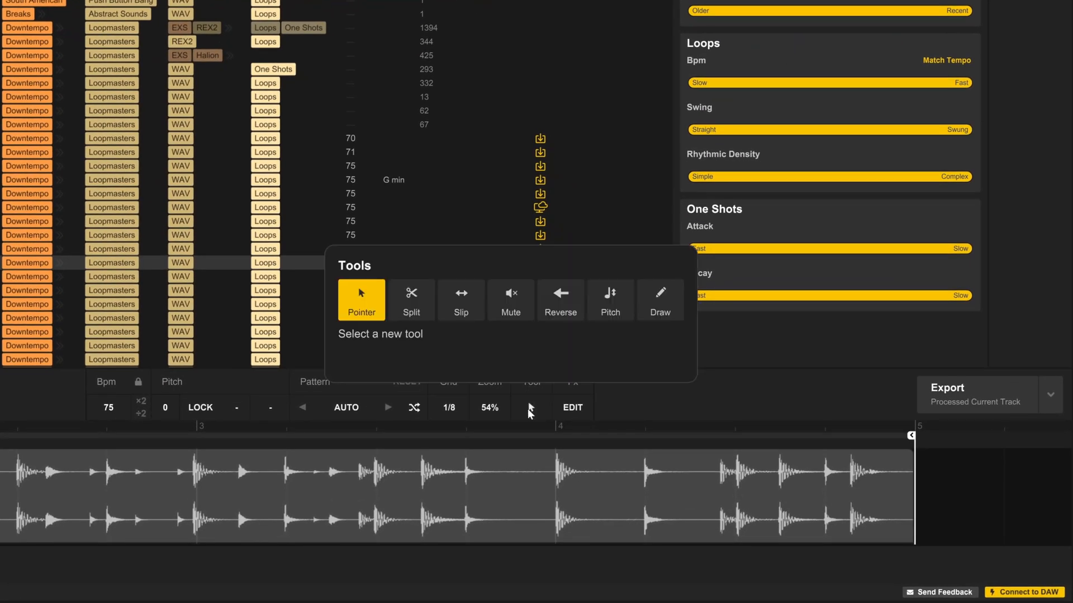
mouse_move(521, 412)
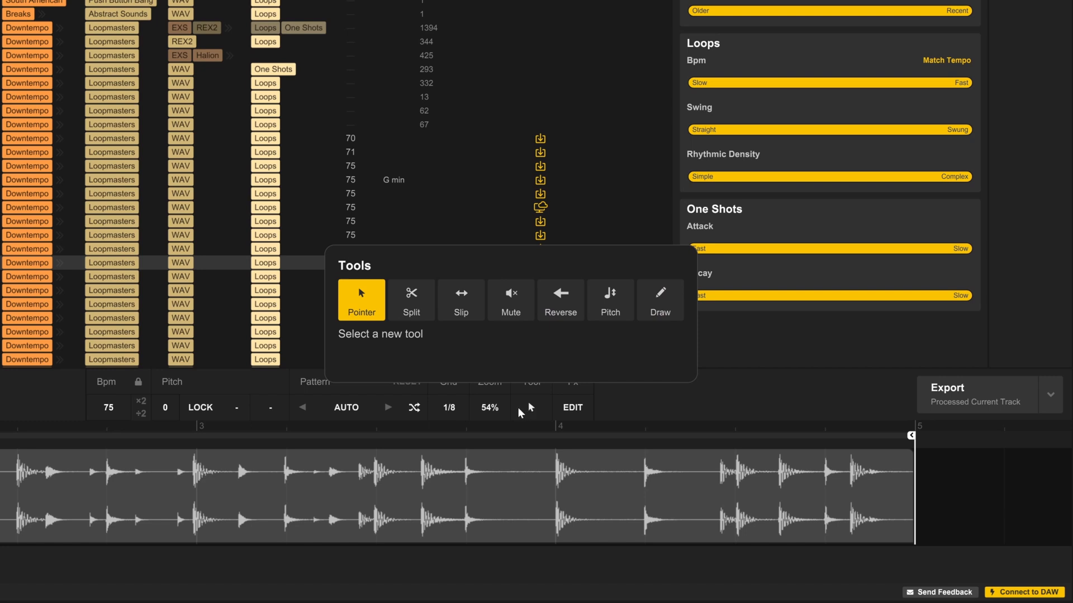
mouse_move(360, 300)
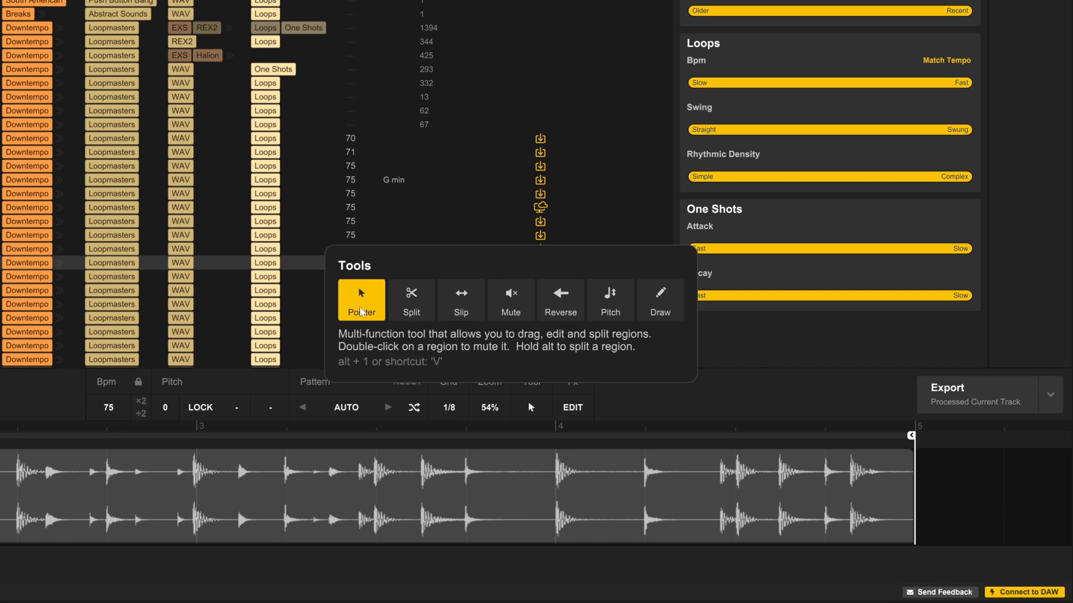
mouse_move(362, 308)
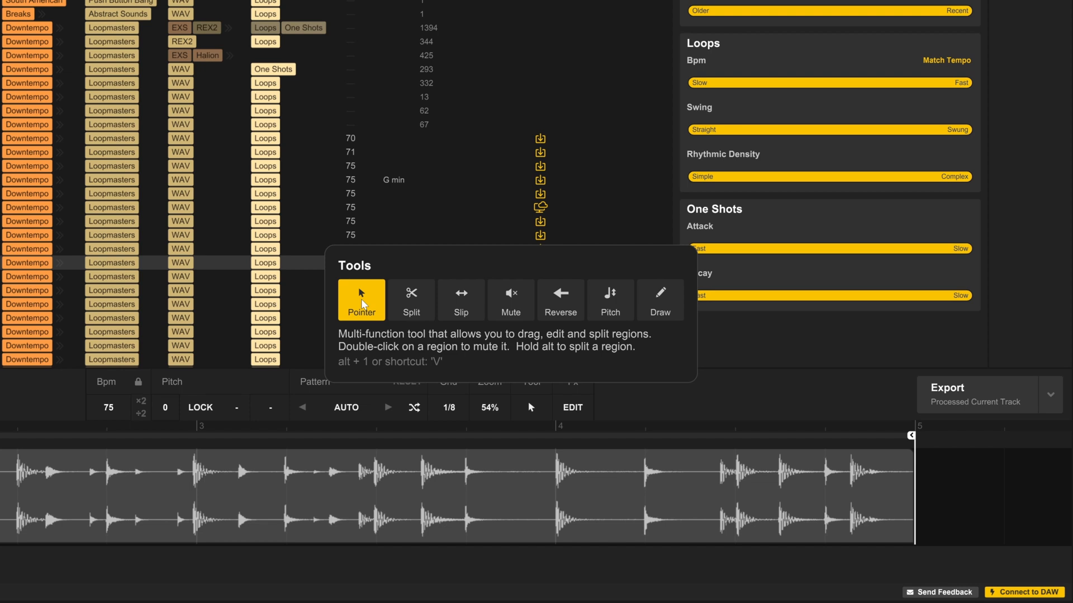
mouse_move(510, 301)
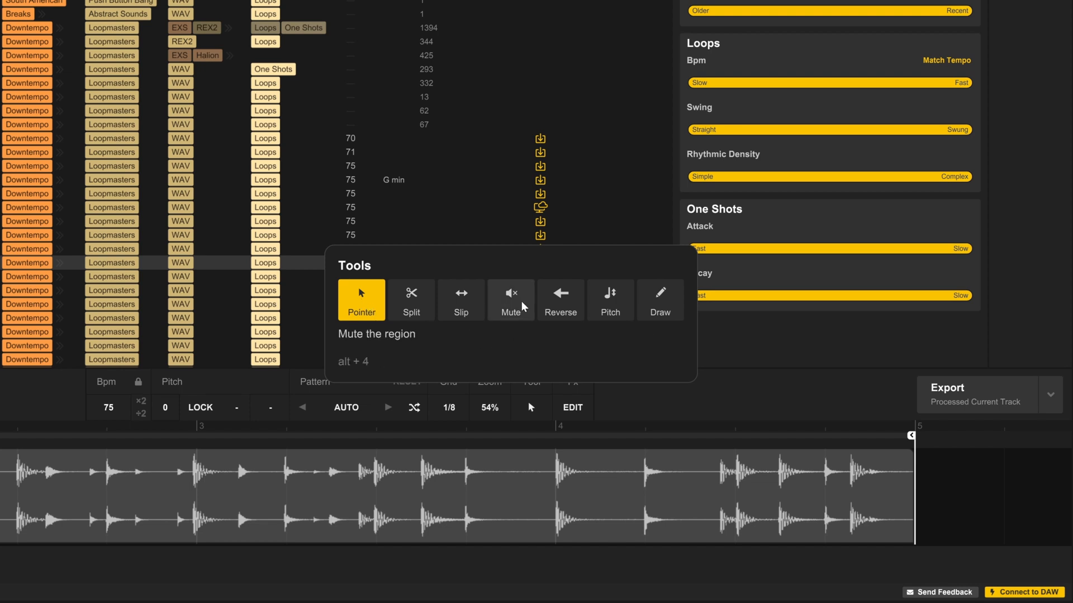
mouse_move(421, 384)
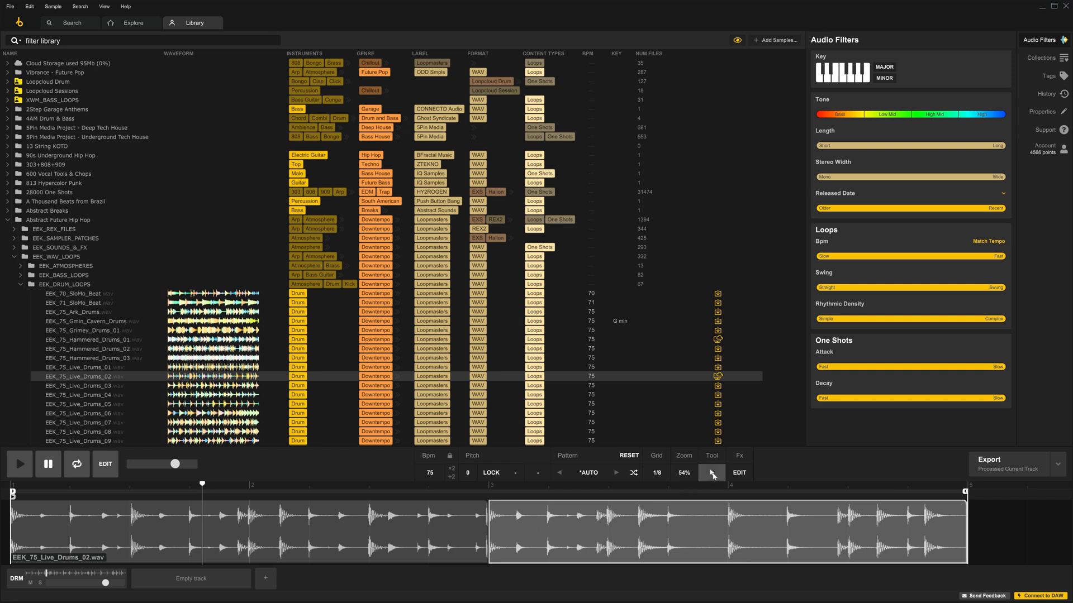
Choose the Reverse tool to flip the second half of the loop.
click(711, 472)
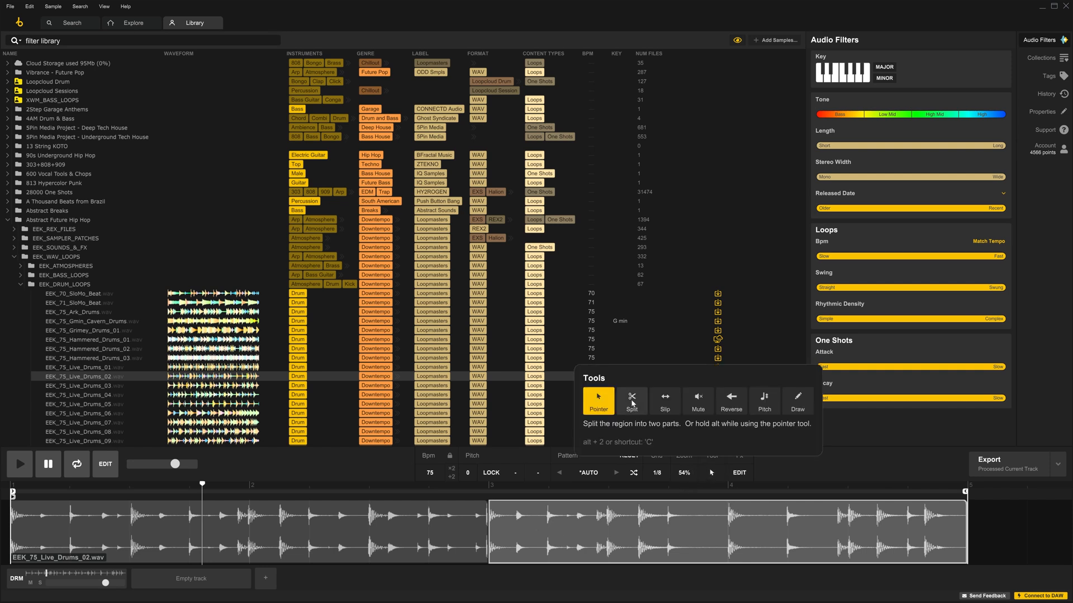
mouse_move(664, 402)
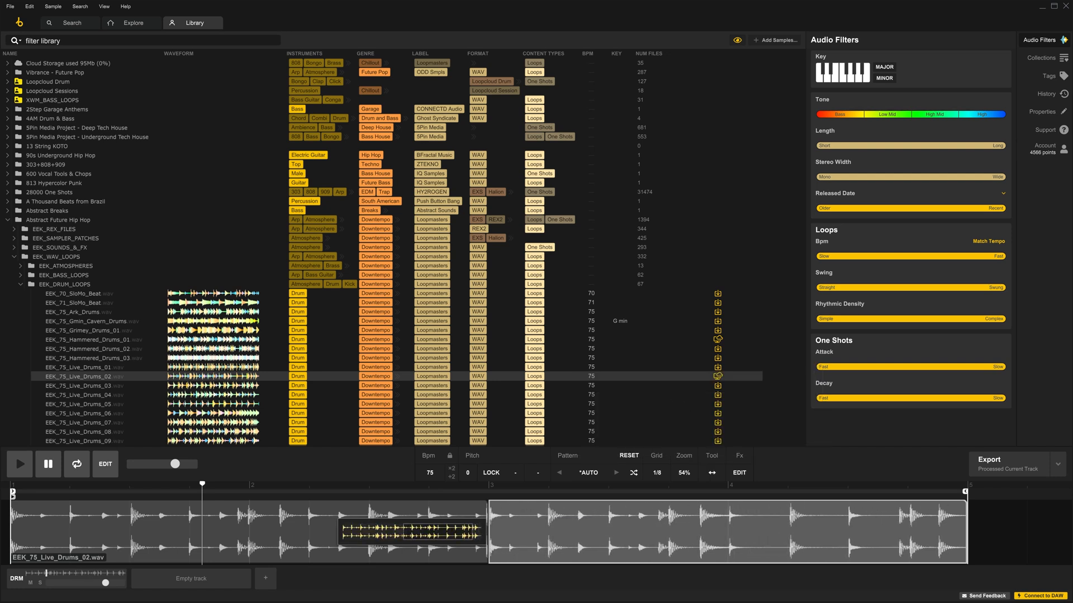
click(738, 455)
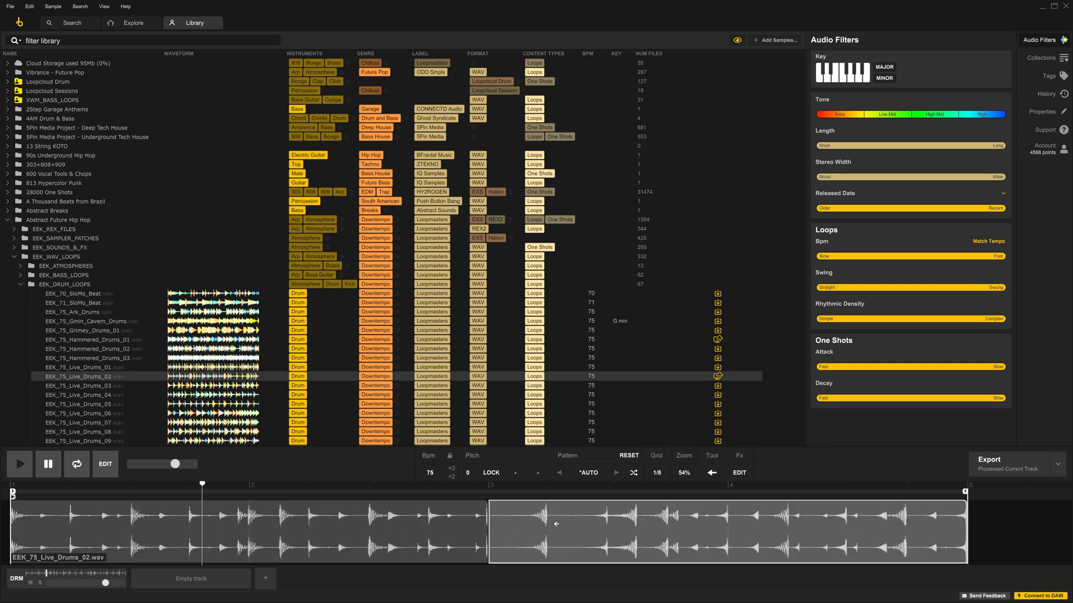
Split the right region, then pitch the regions to 5.00 and 9.00 semitones.
click(739, 472)
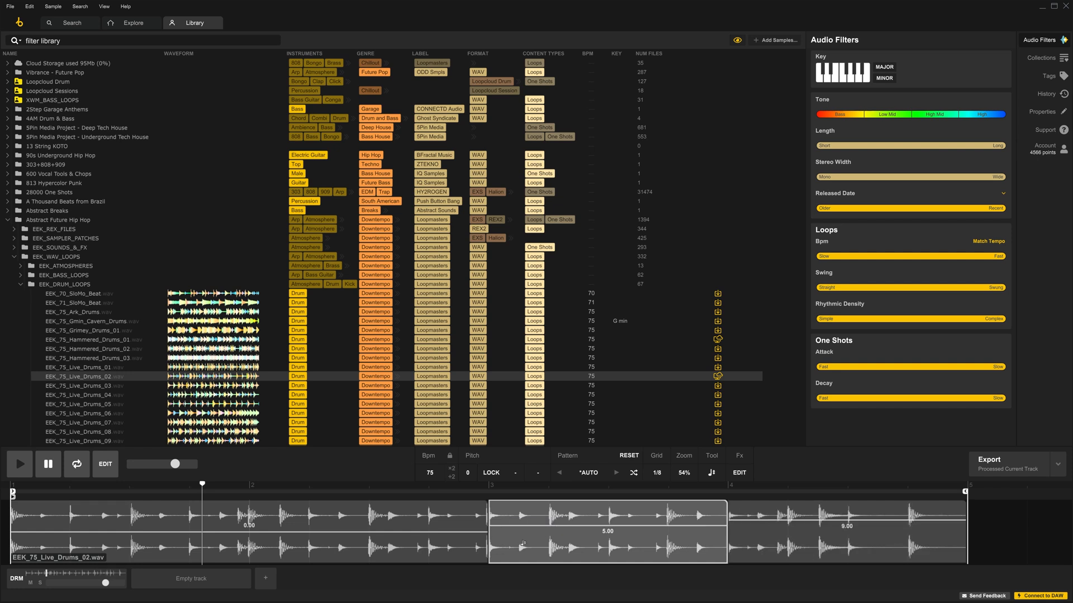
mouse_move(716, 529)
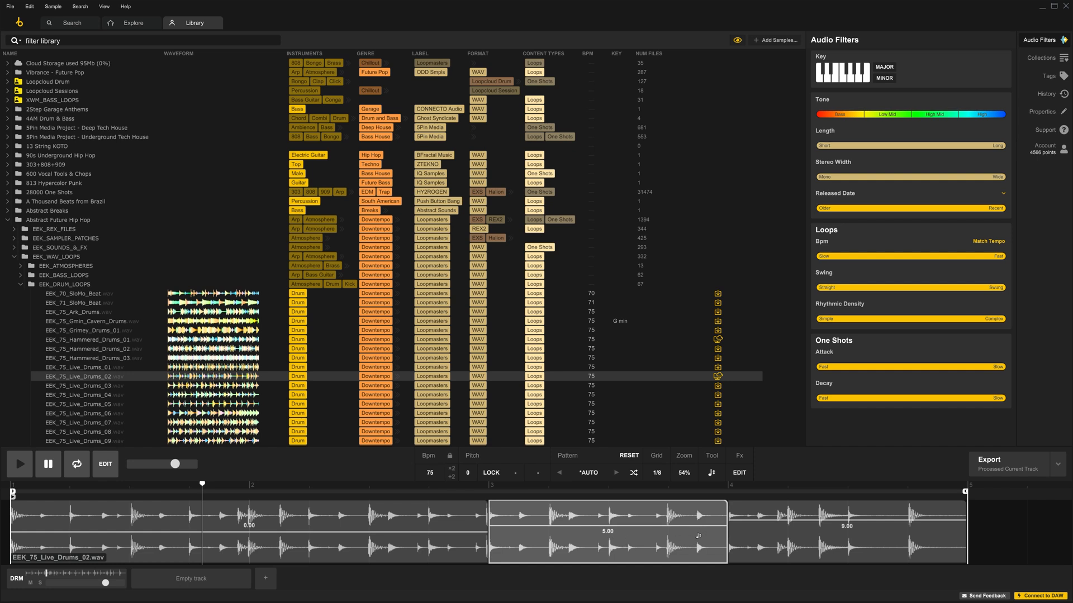
click(710, 473)
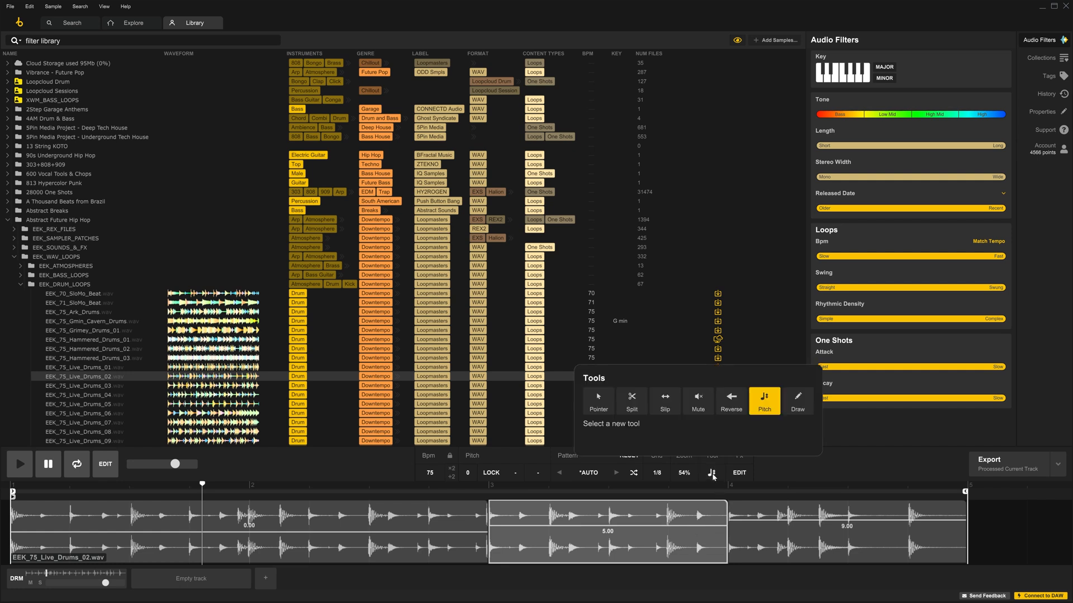
Slice the loop into many short regions with the Split tool.
click(797, 400)
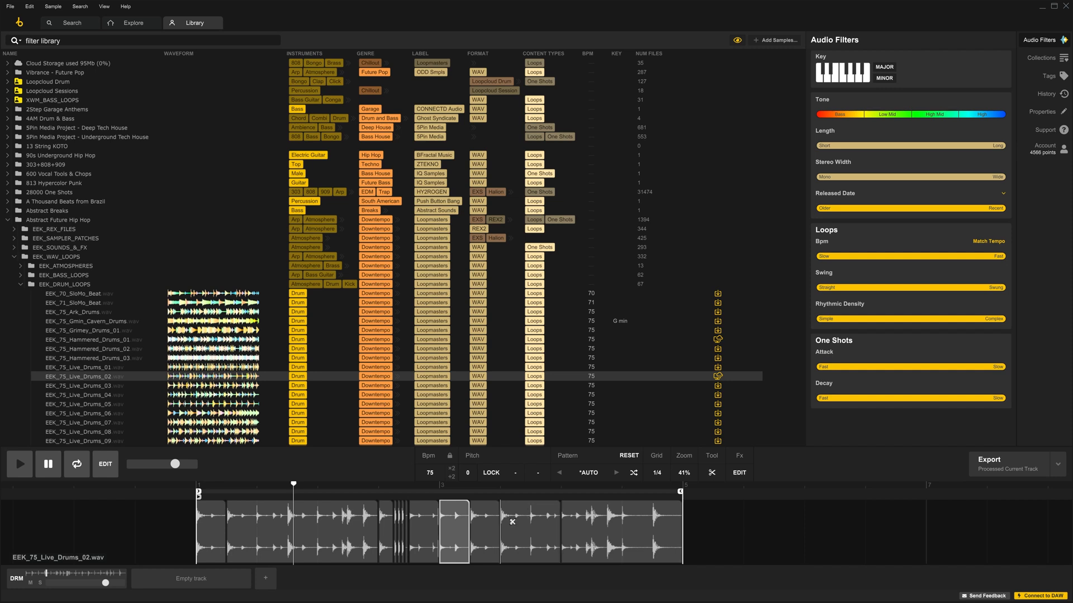
click(9, 6)
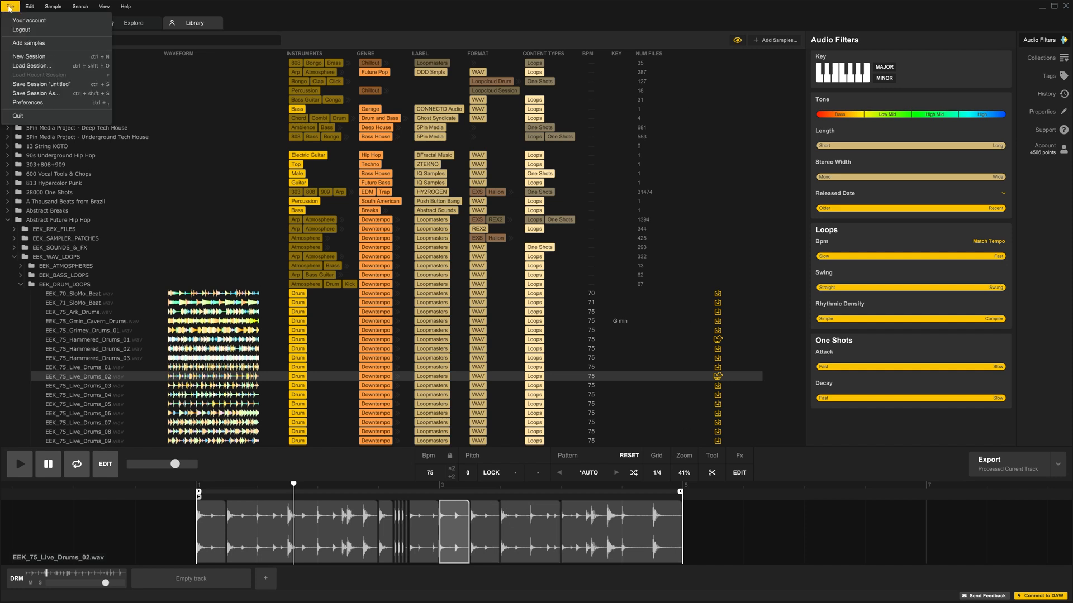
Show the Keyboard shortcuts preferences, scrolled down to the EDITOR tool commands.
click(28, 103)
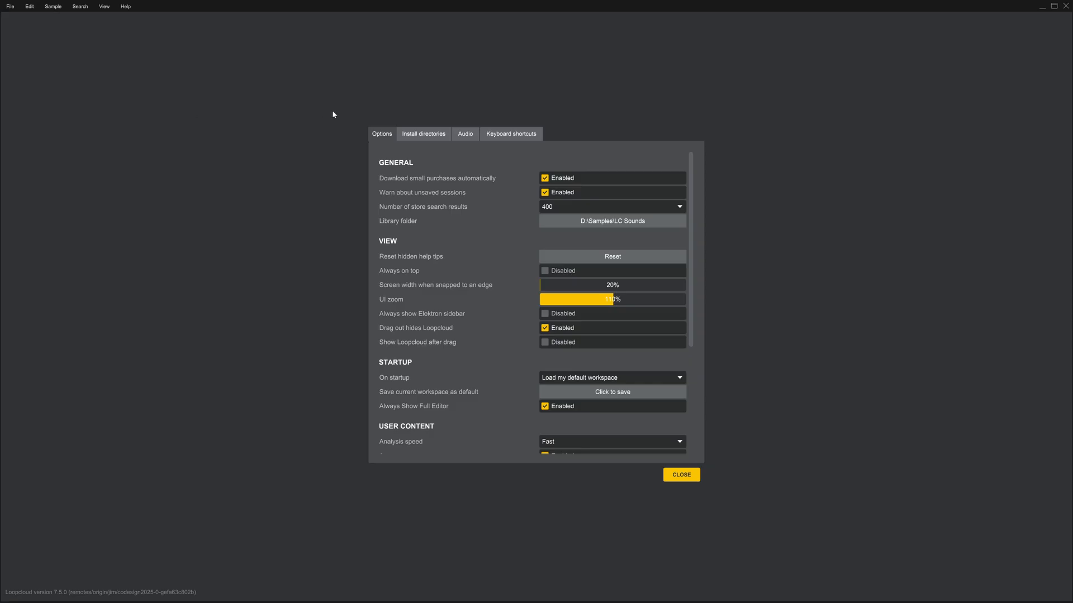
click(510, 133)
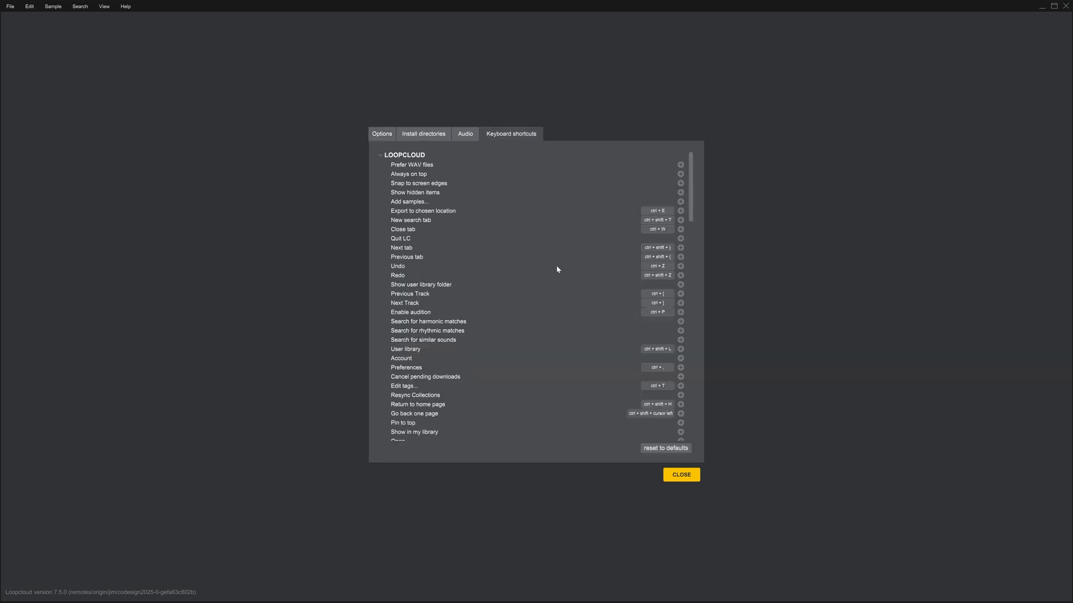
scroll(down, 3)
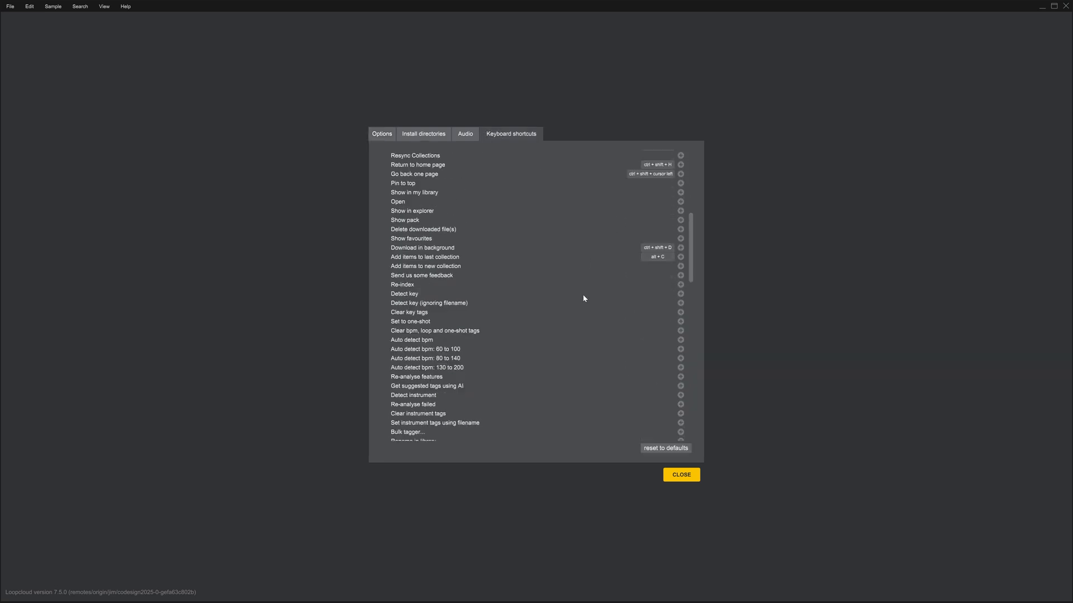
scroll(down, 3)
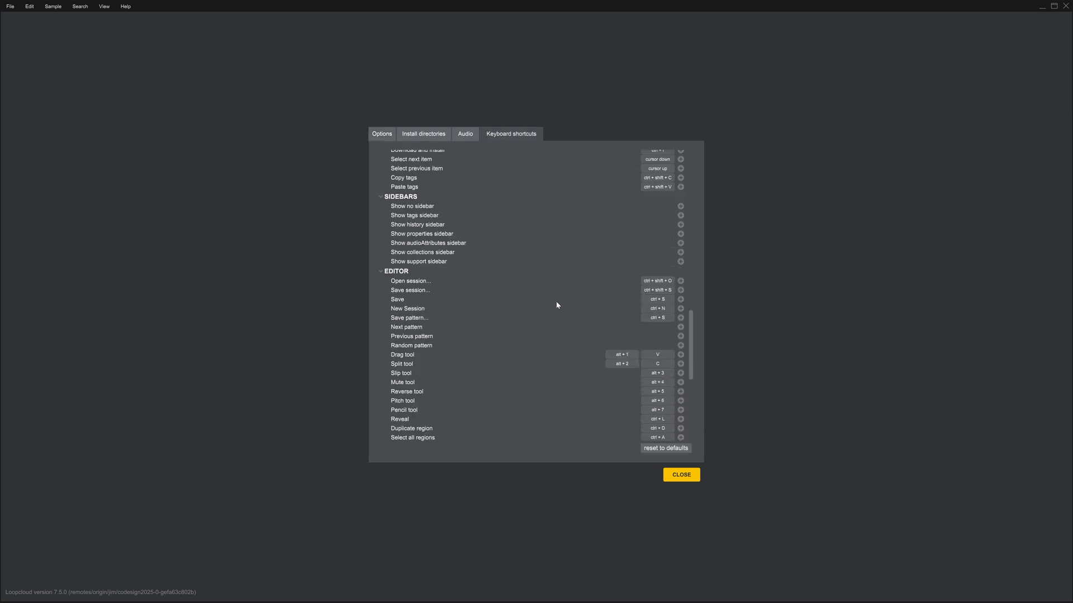
mouse_move(407, 350)
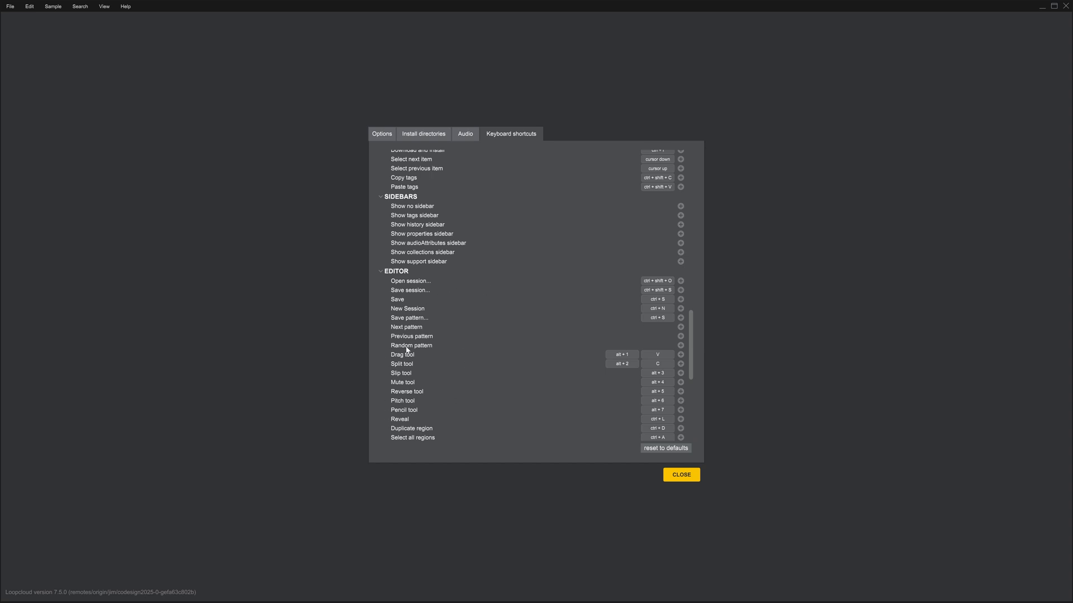
mouse_move(681, 336)
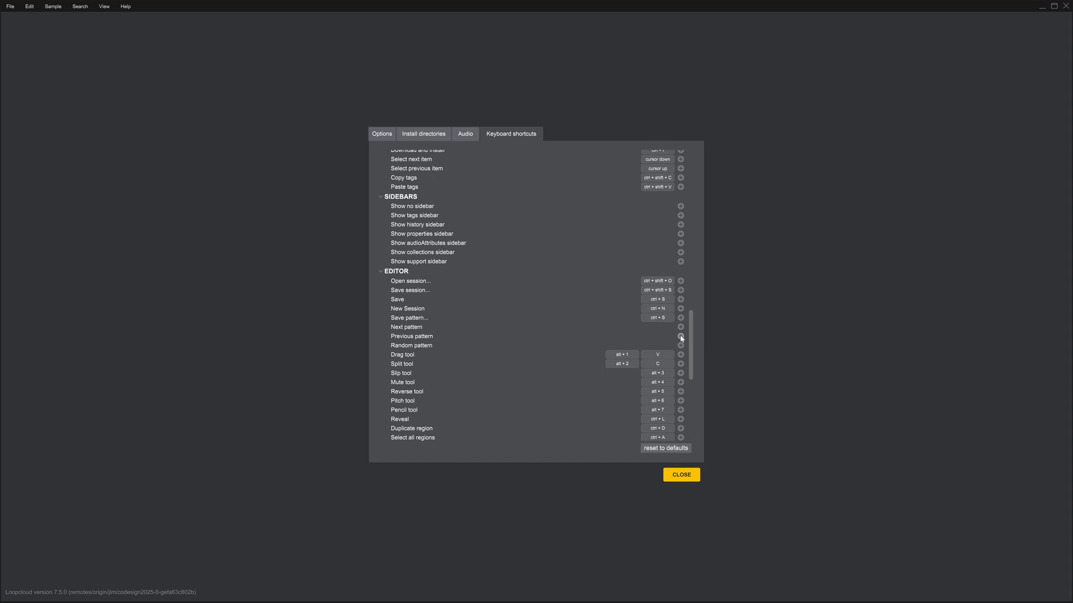
click(680, 336)
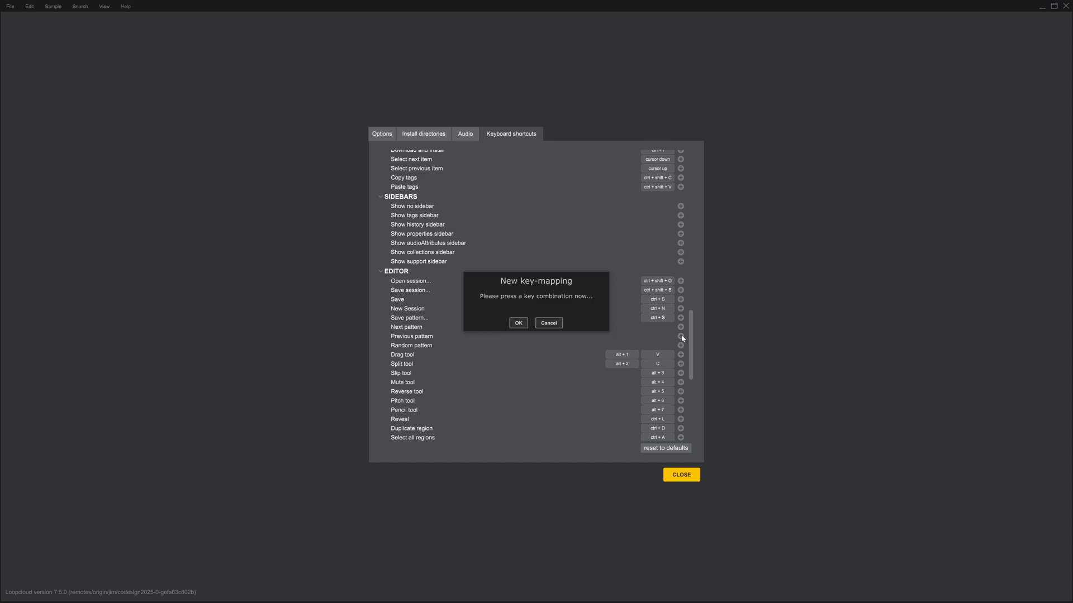
mouse_move(645, 340)
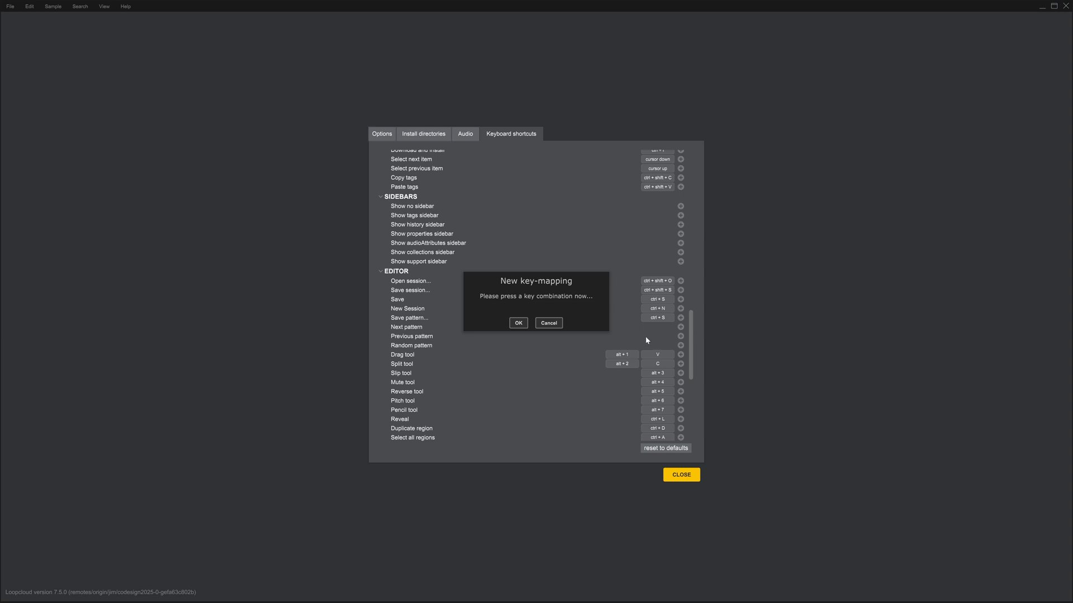
mouse_move(548, 323)
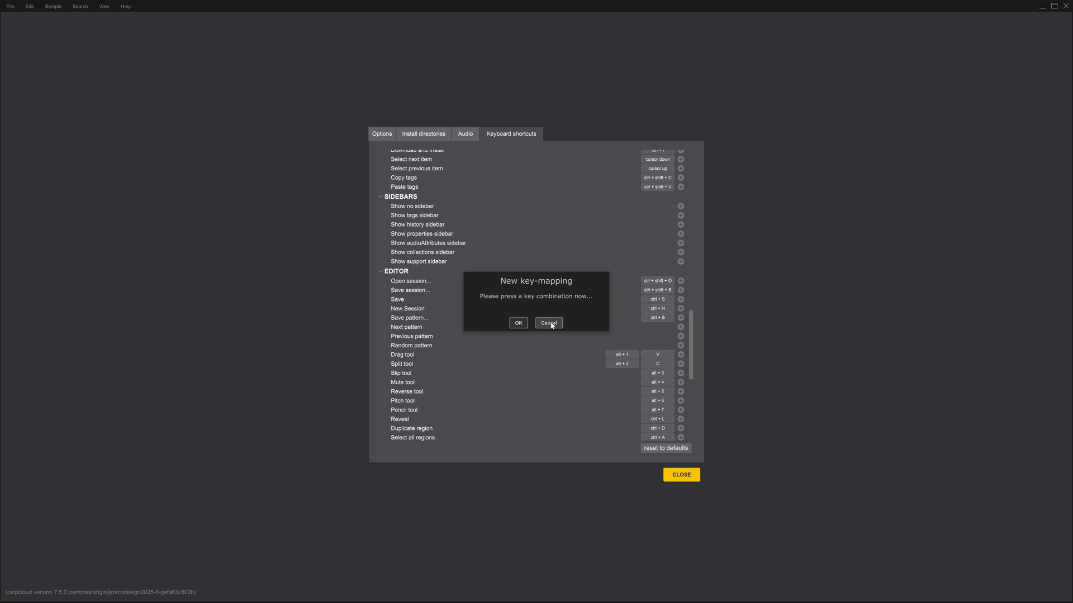
click(548, 323)
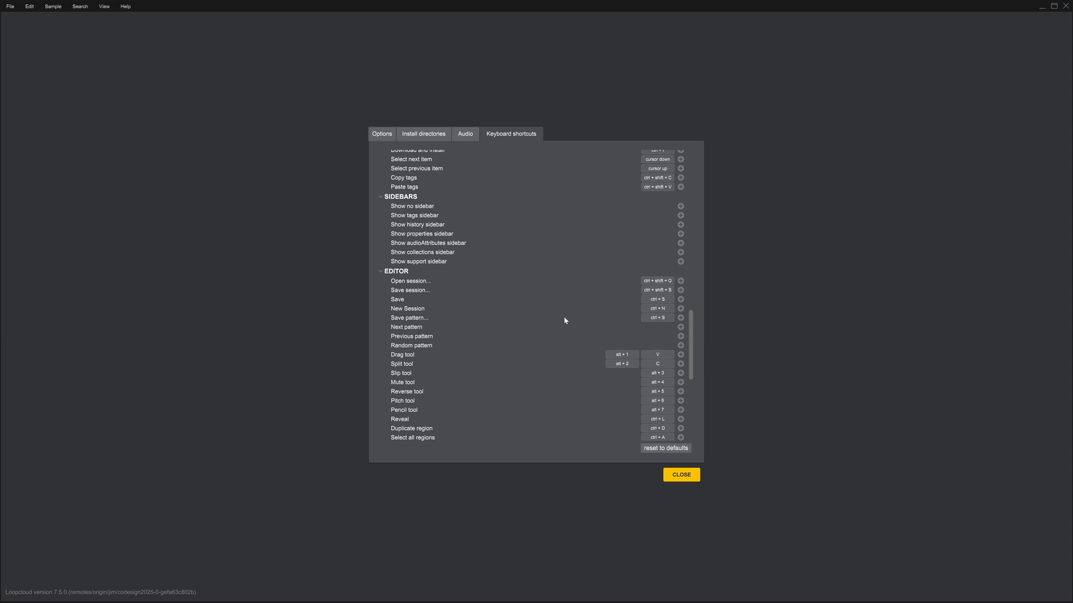
mouse_move(630, 454)
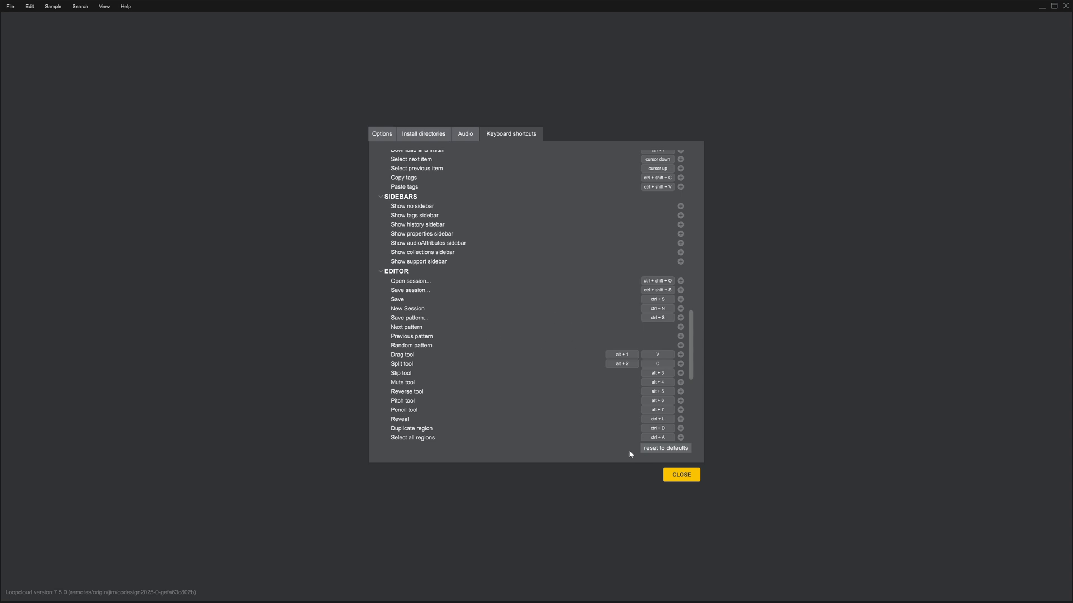